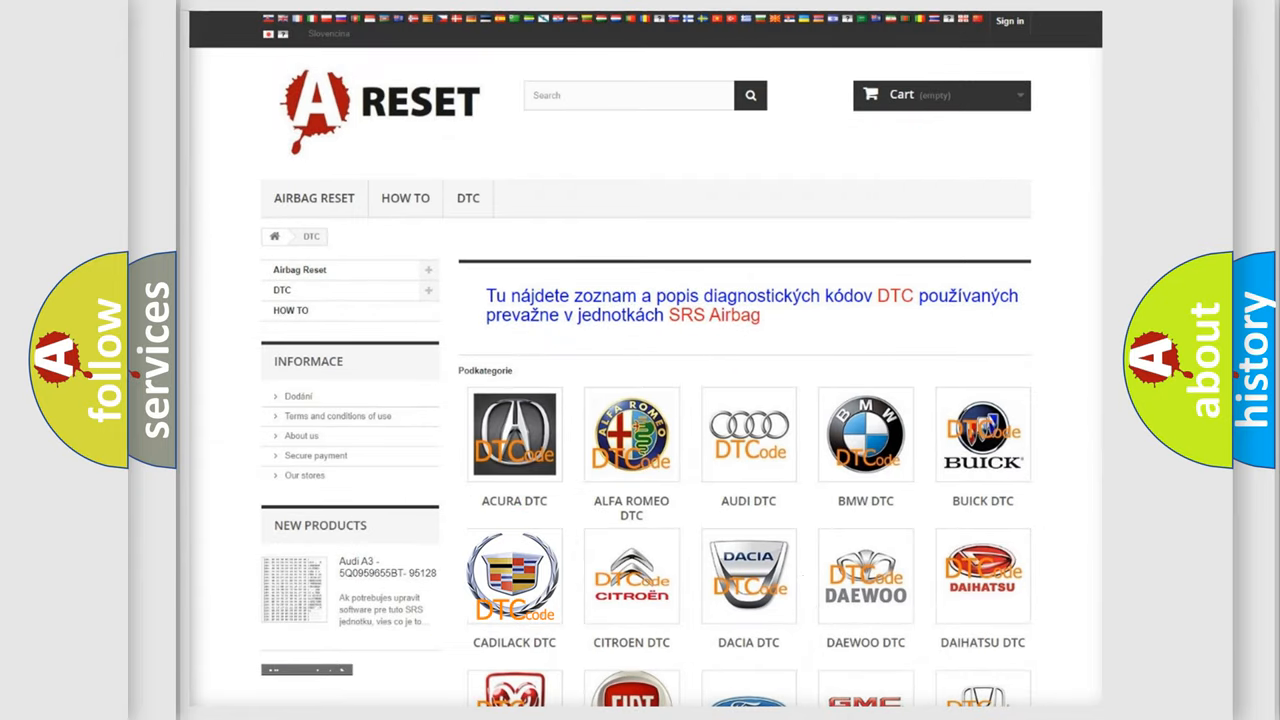
Open the Cadillac DTC listing and scroll to the C1228:00 entry.
{"action": "left_click", "coordinate": [514, 575]}
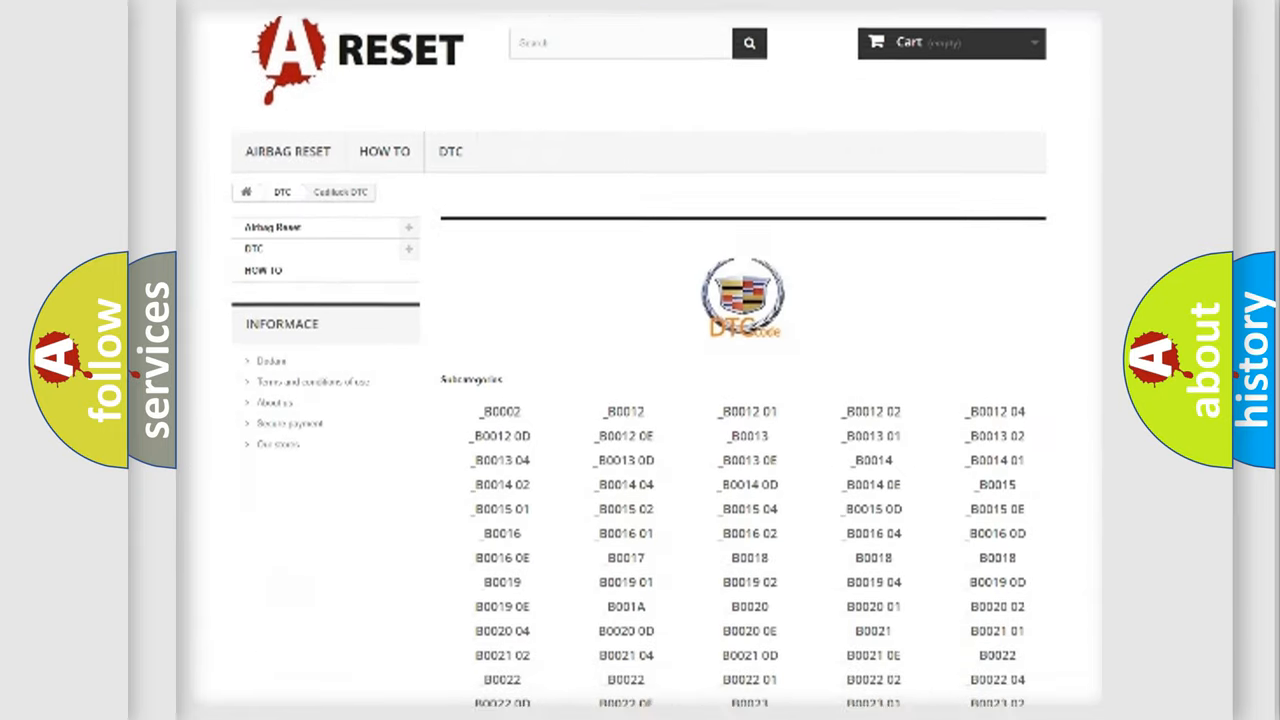
{"action": "scroll", "scroll_direction": "down", "scroll_amount": 3}
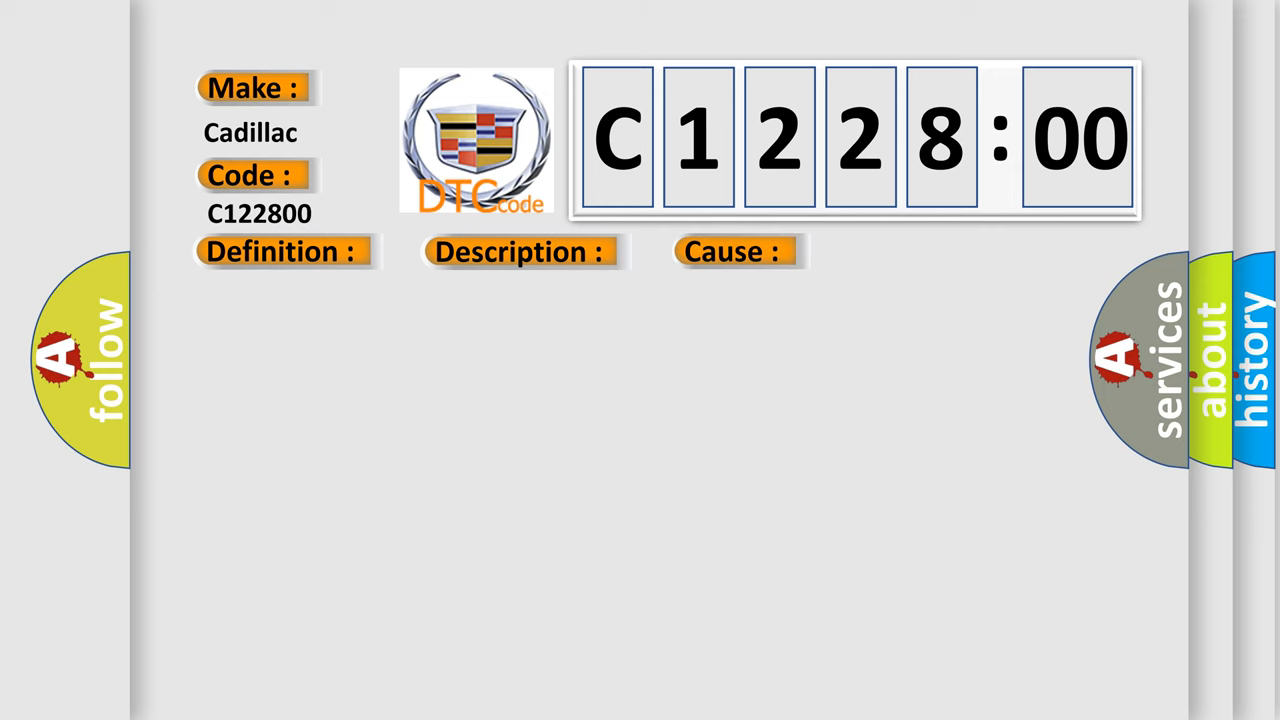
Reveal the C1228:00 wheel speed sensor text, from EBCM detection through the sub type explanation.
{"action": "left_click", "coordinate": [280, 251]}
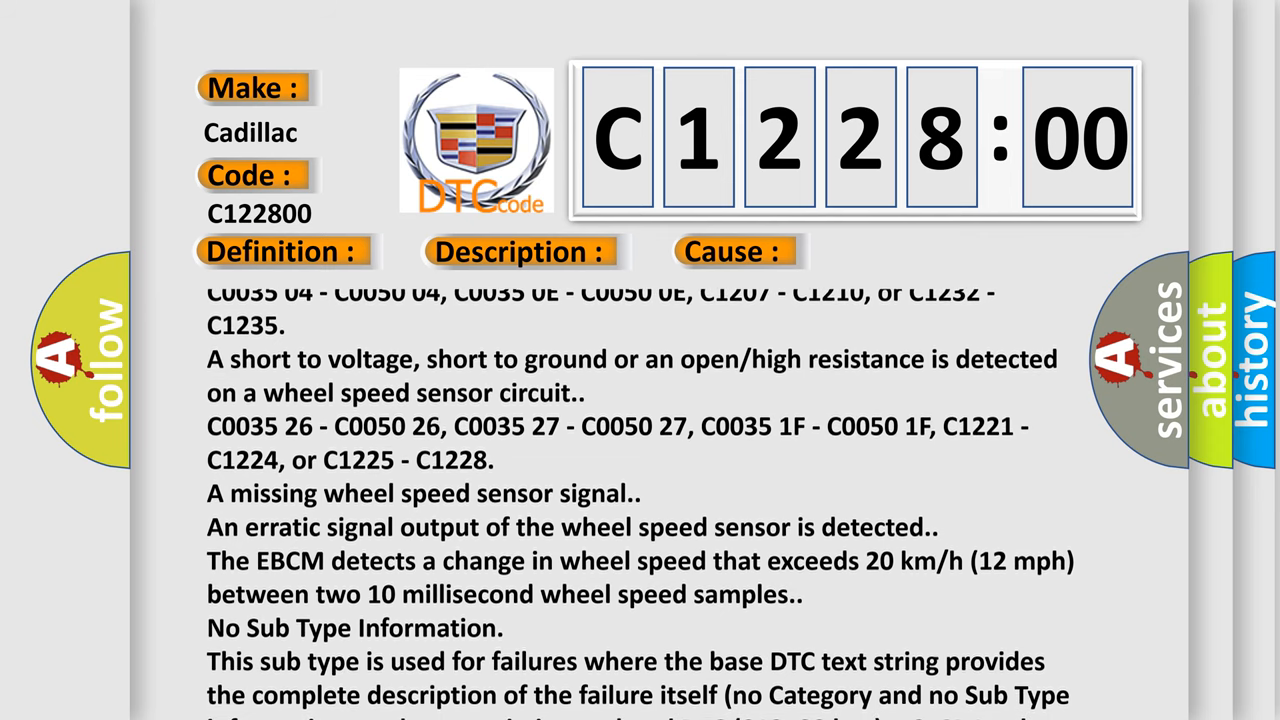
{"action": "scroll", "scroll_direction": "down", "scroll_amount": 3}
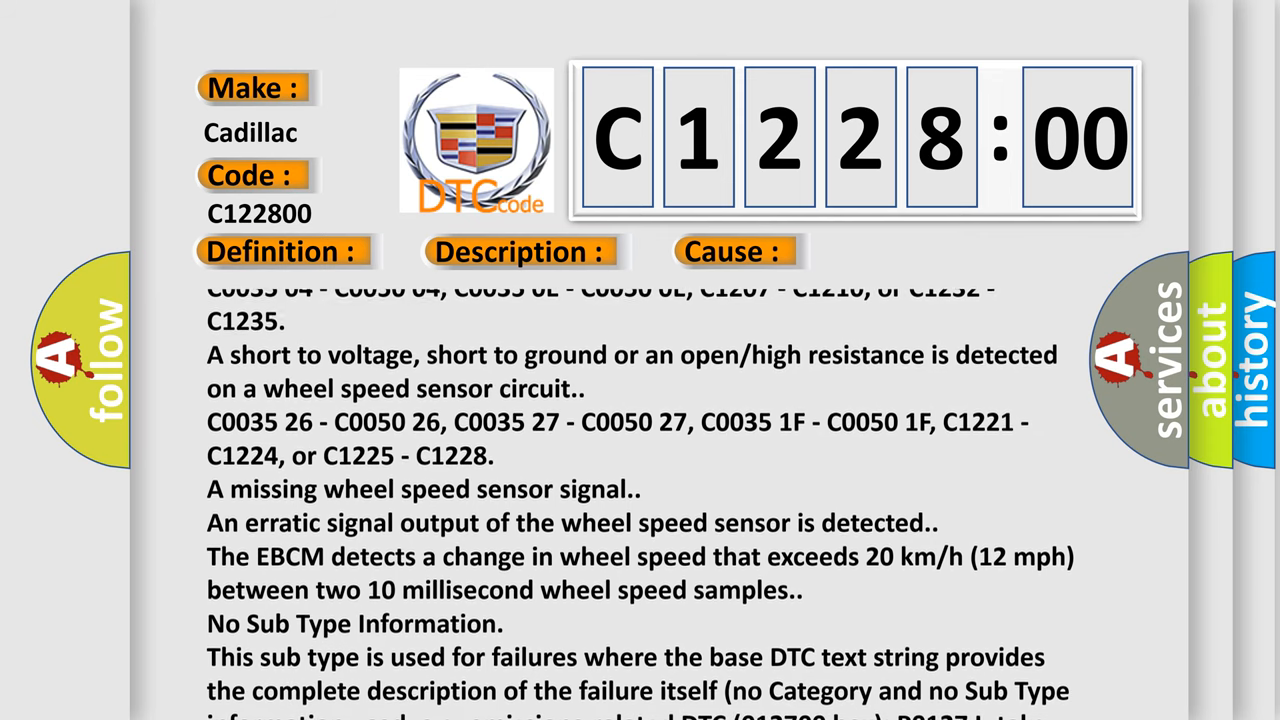
{"action": "scroll", "scroll_direction": "down", "scroll_amount": 3}
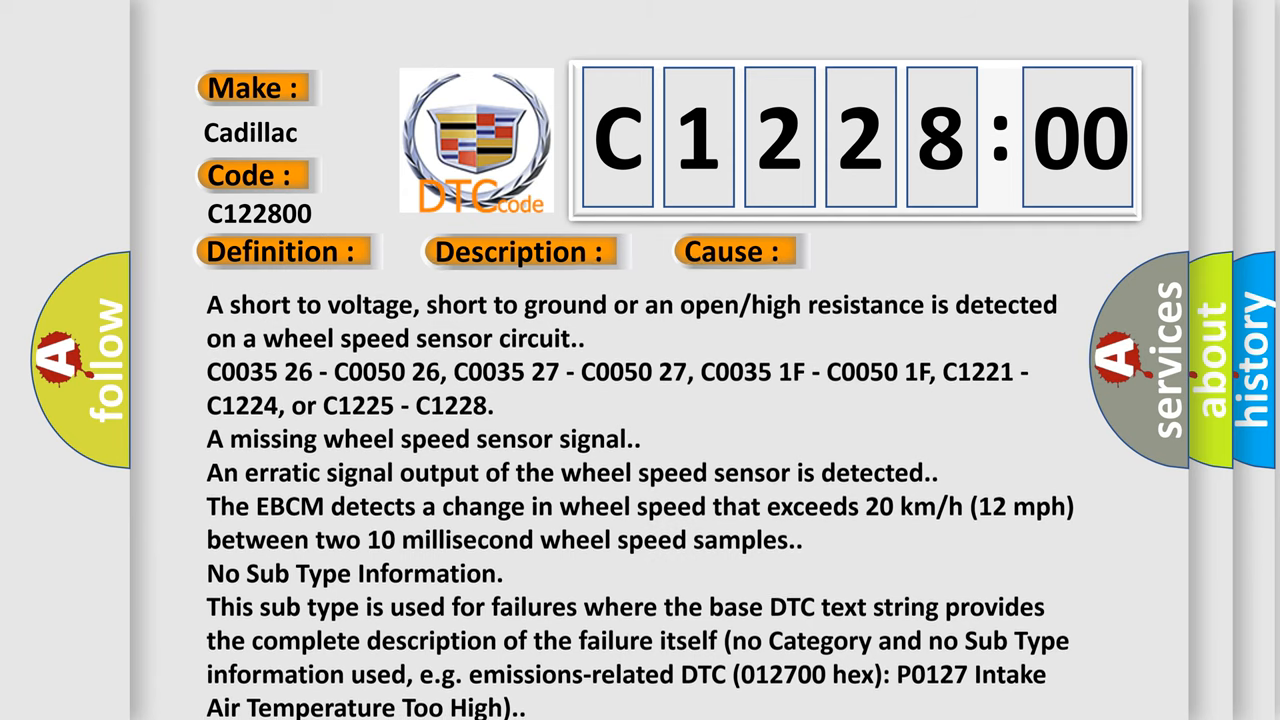
{"action": "scroll", "scroll_direction": "down", "scroll_amount": 3}
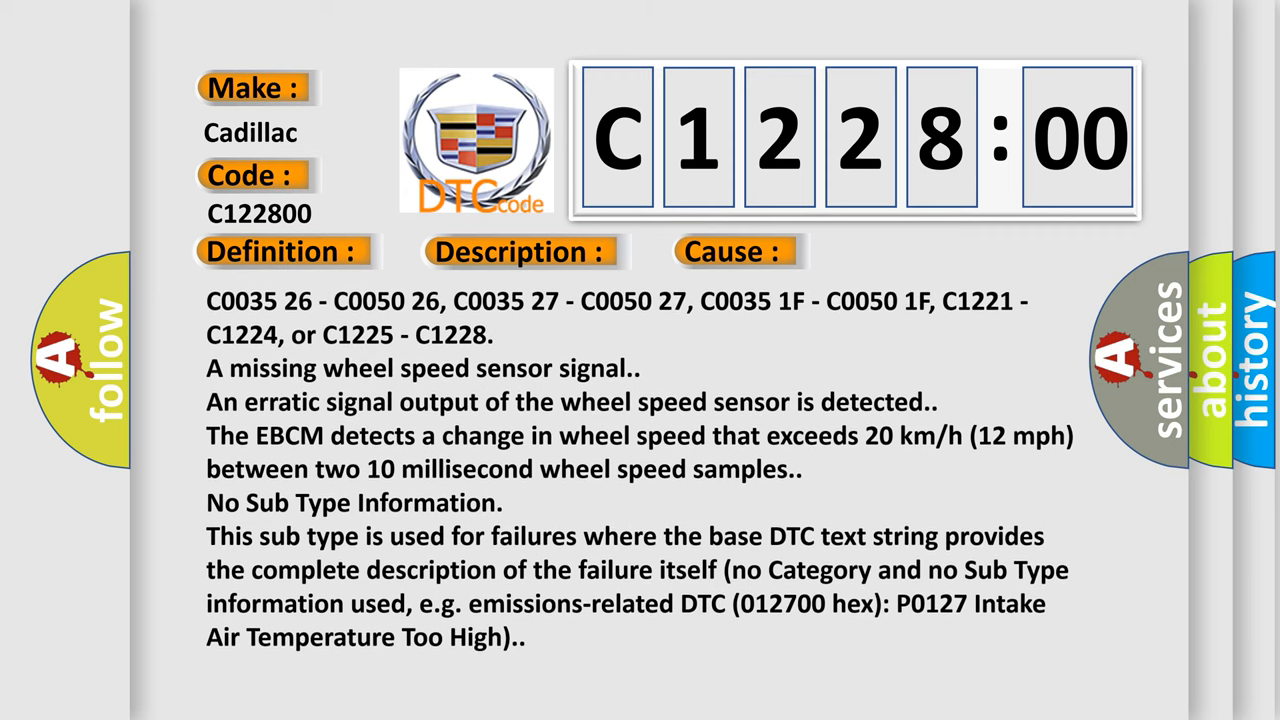
{"action": "scroll", "scroll_direction": "down", "scroll_amount": 3}
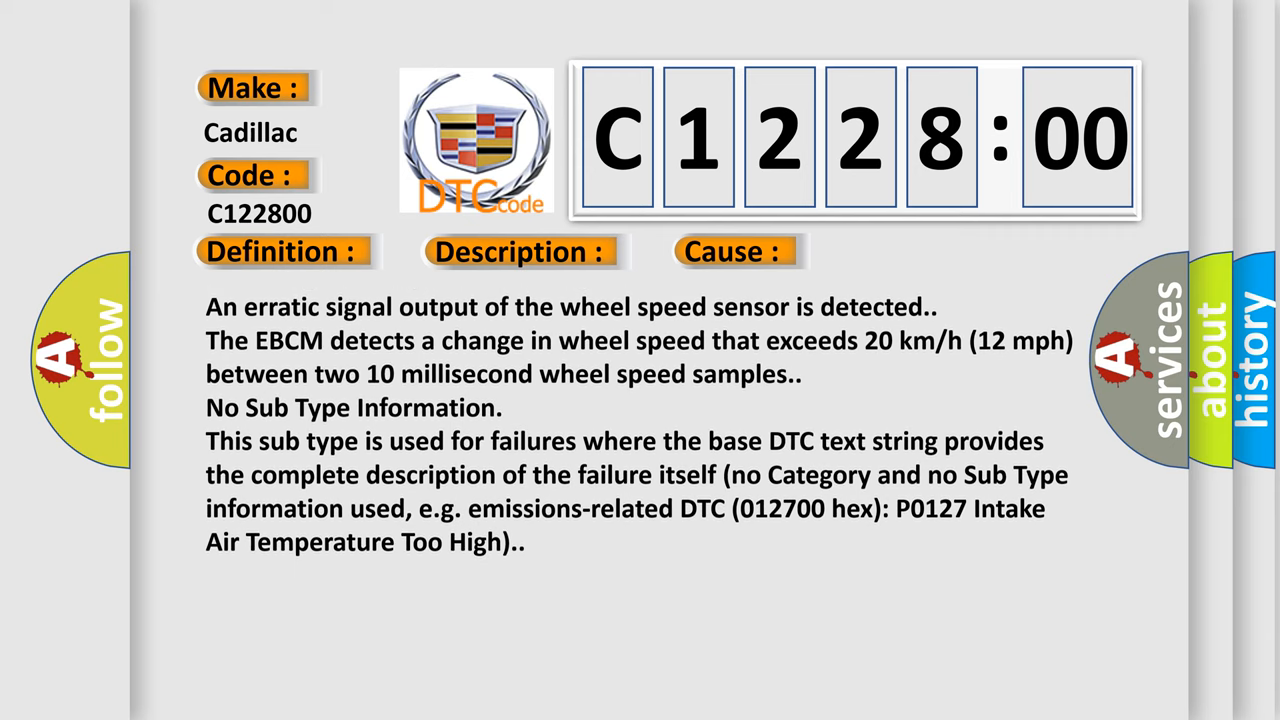
{"action": "scroll", "scroll_direction": "down", "scroll_amount": 3}
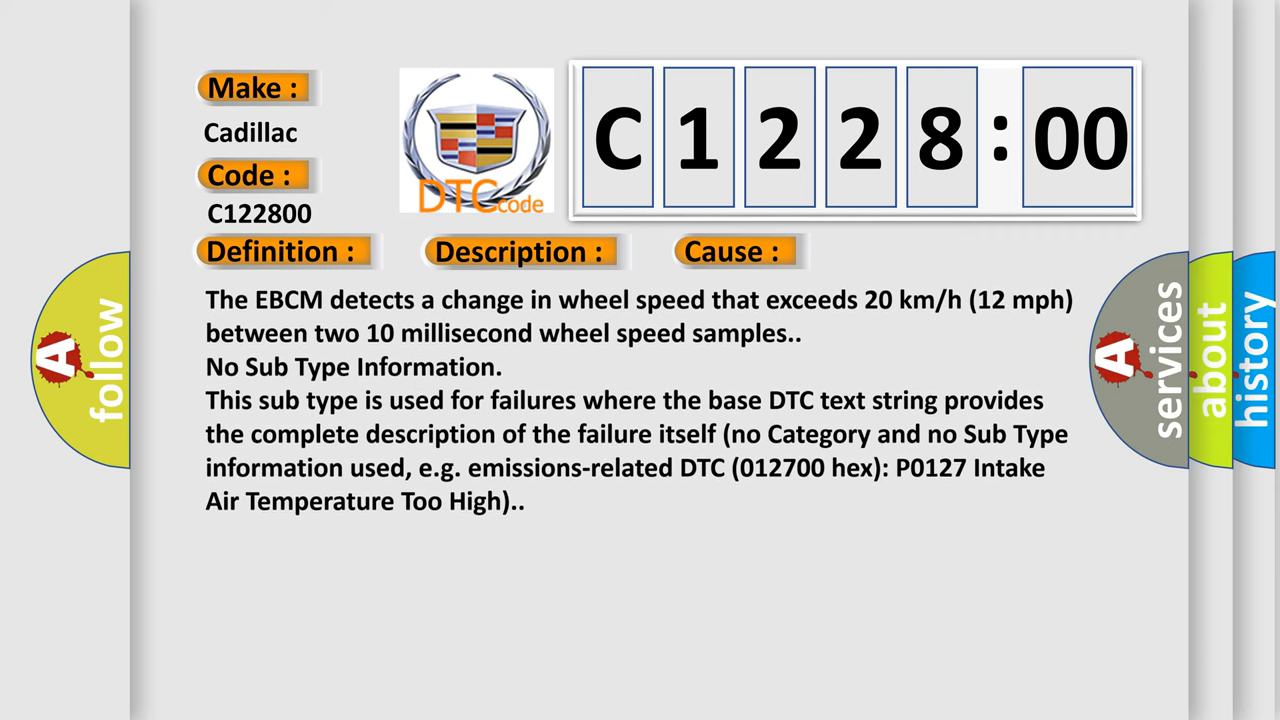
{"action": "scroll", "scroll_direction": "down", "scroll_amount": 3}
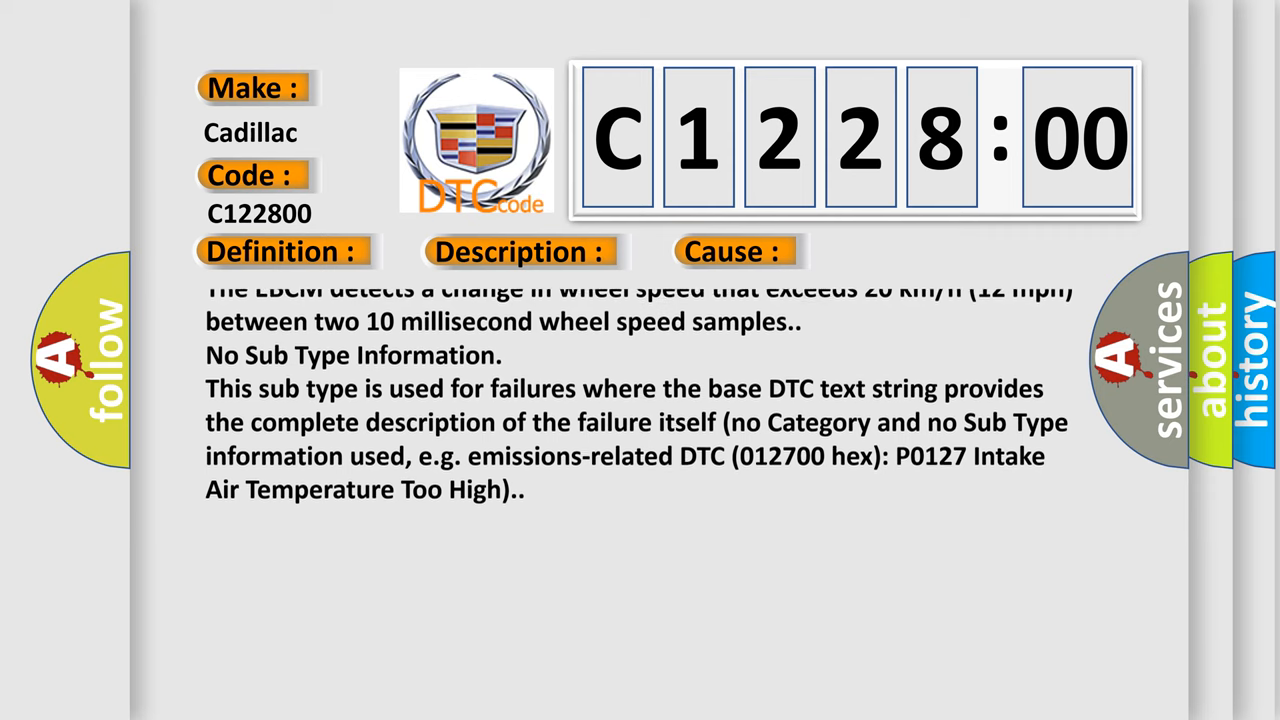